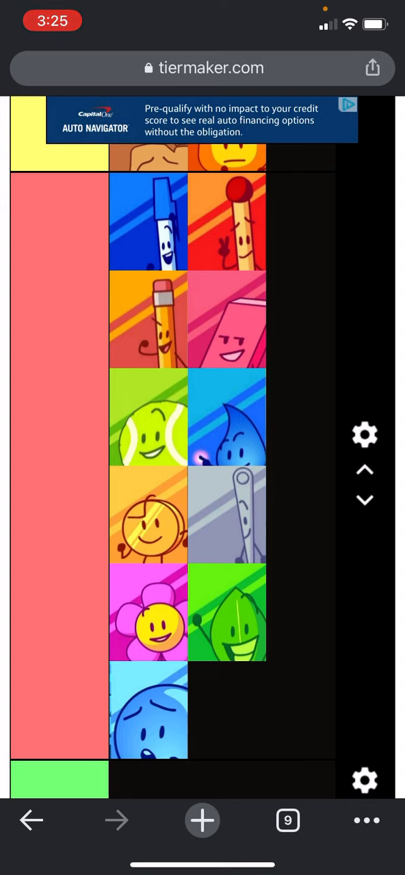
scroll("down", 3)
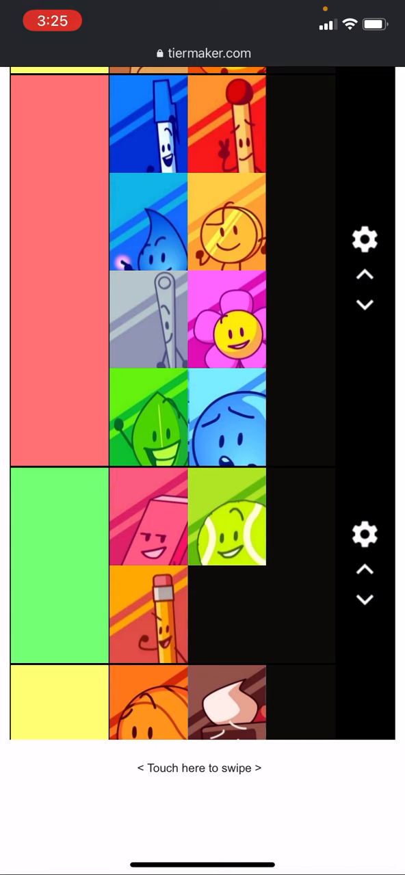
scroll("down", 3)
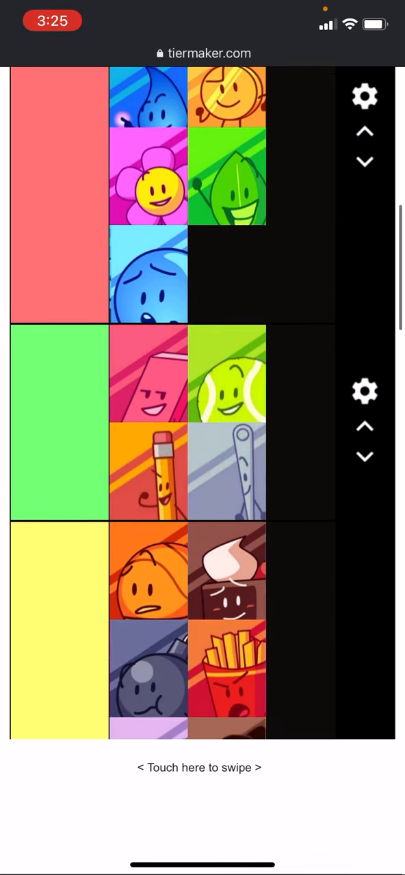